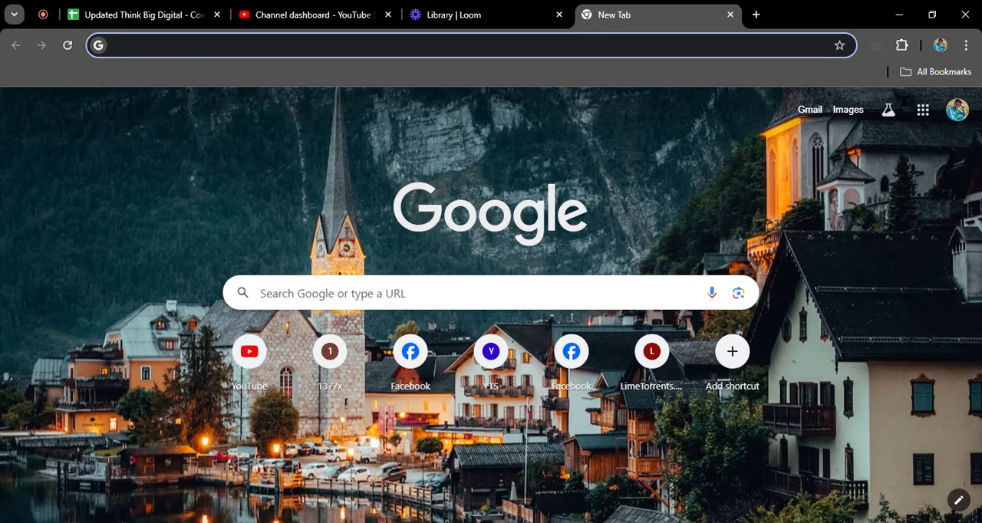
mouse_move(616, 151)
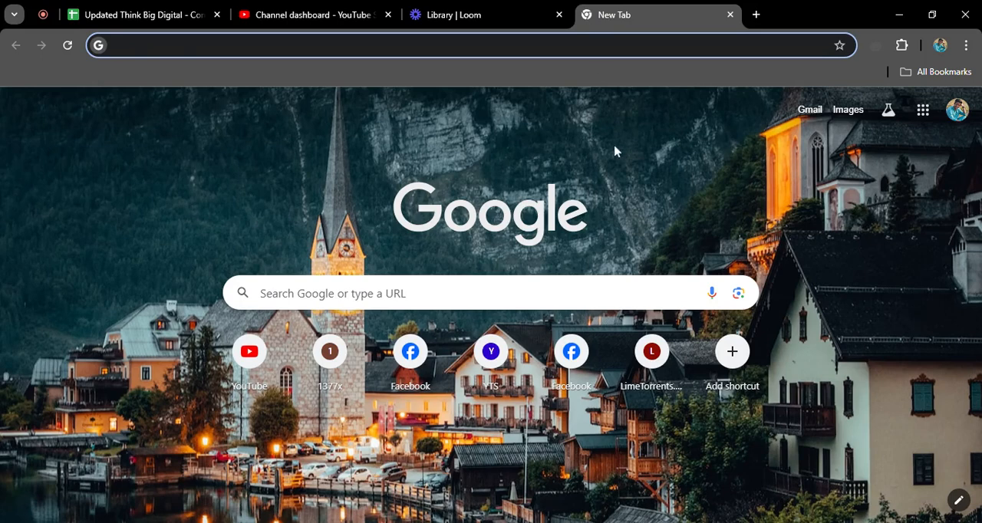
mouse_move(405, 92)
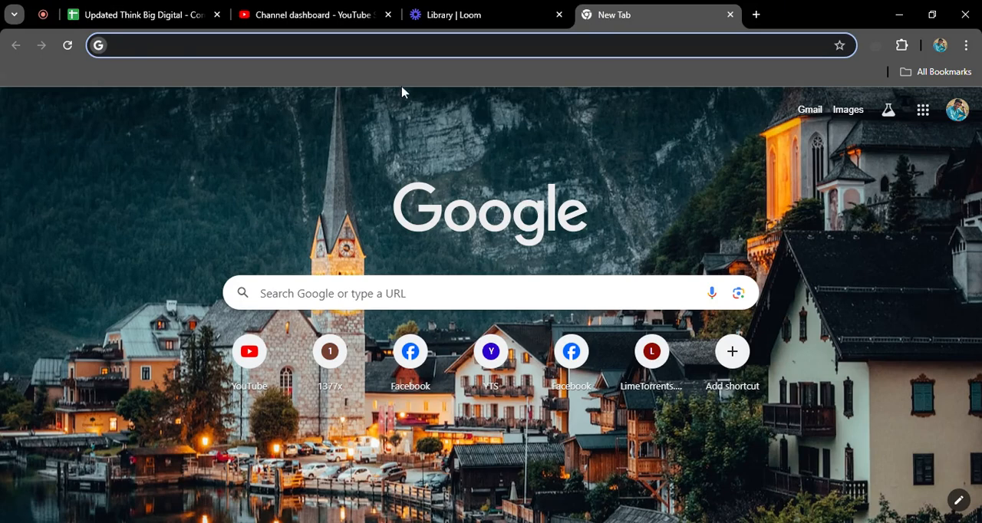
- Start typing 'youtube' in the new tab's address bar to reach youtube.com
type("youtube.com")
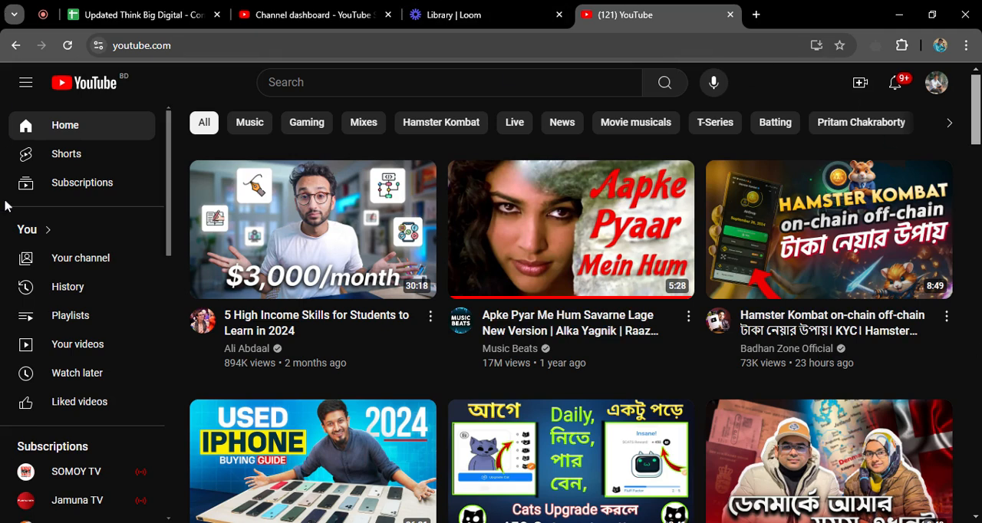
- Open YouTube Studio from the profile avatar's account menu
left_click(937, 82)
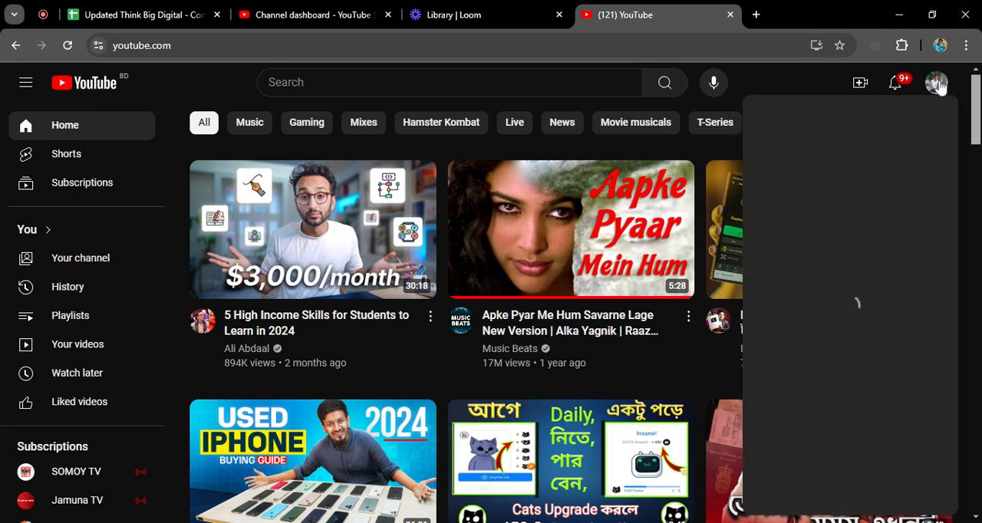
left_click(938, 82)
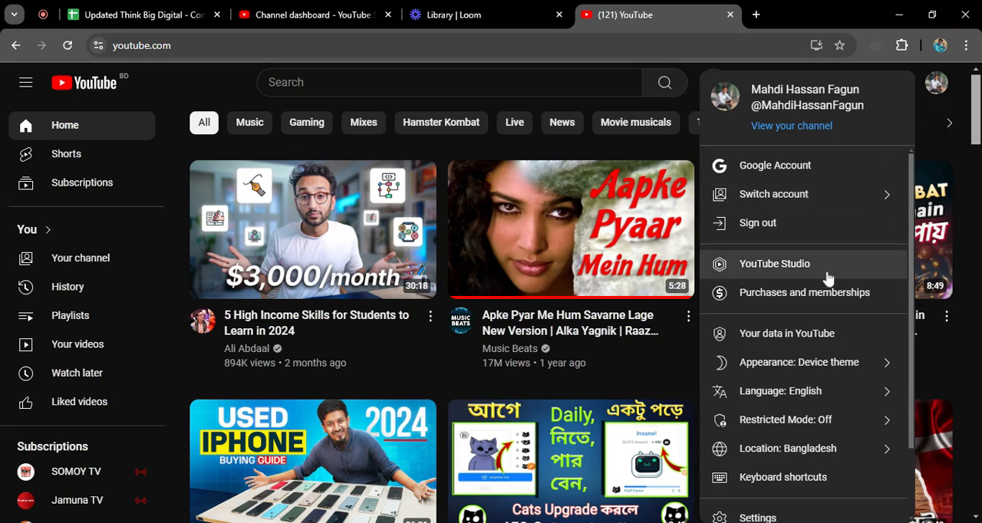
left_click(773, 263)
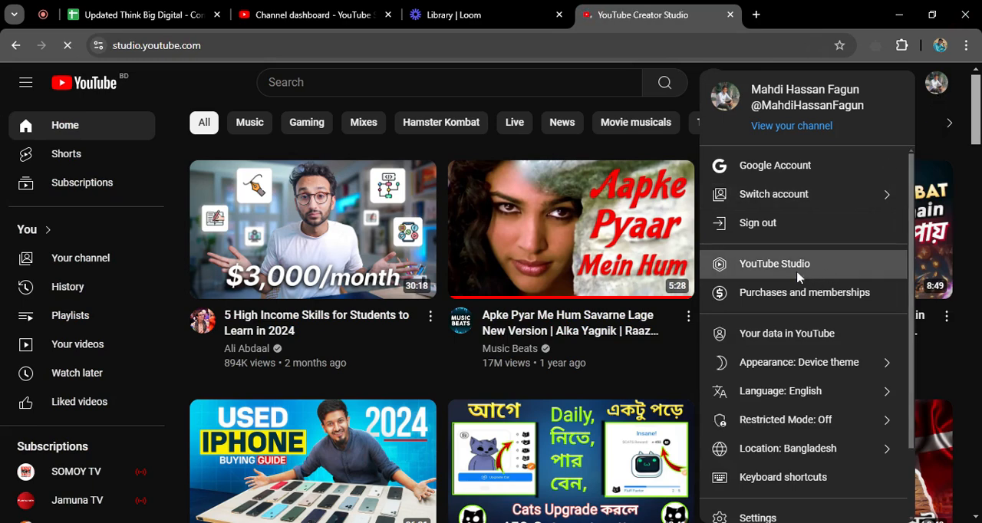
left_click(774, 263)
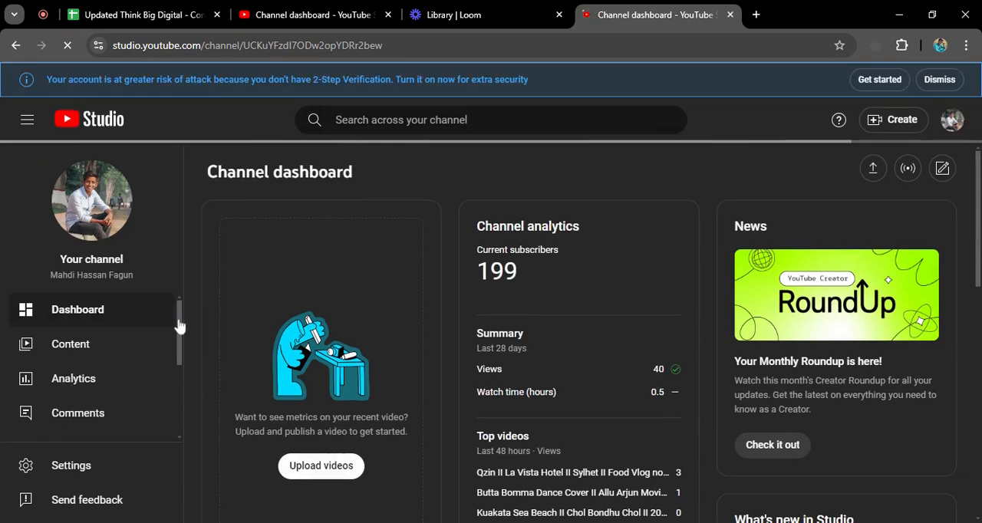
- Open Customization from the YouTube Studio left sidebar
scroll("down", 3)
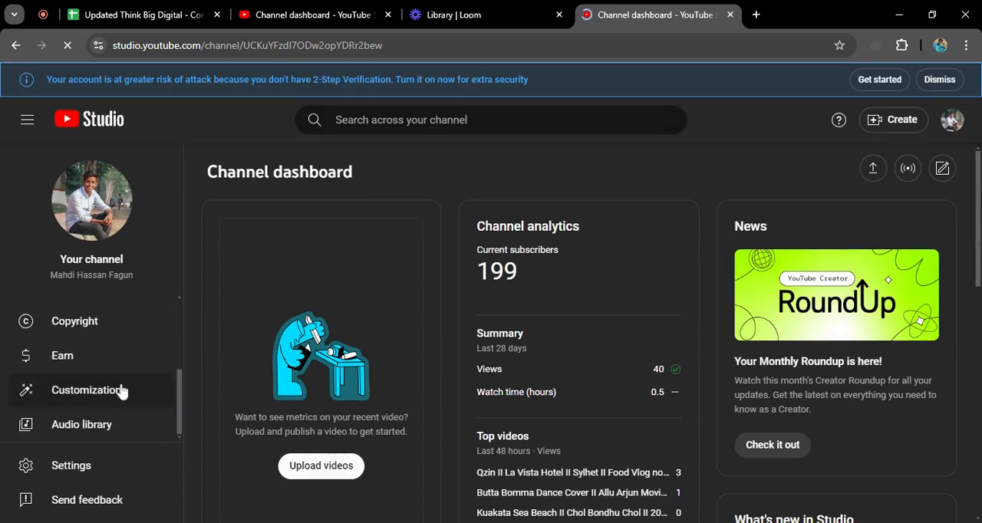
left_click(86, 390)
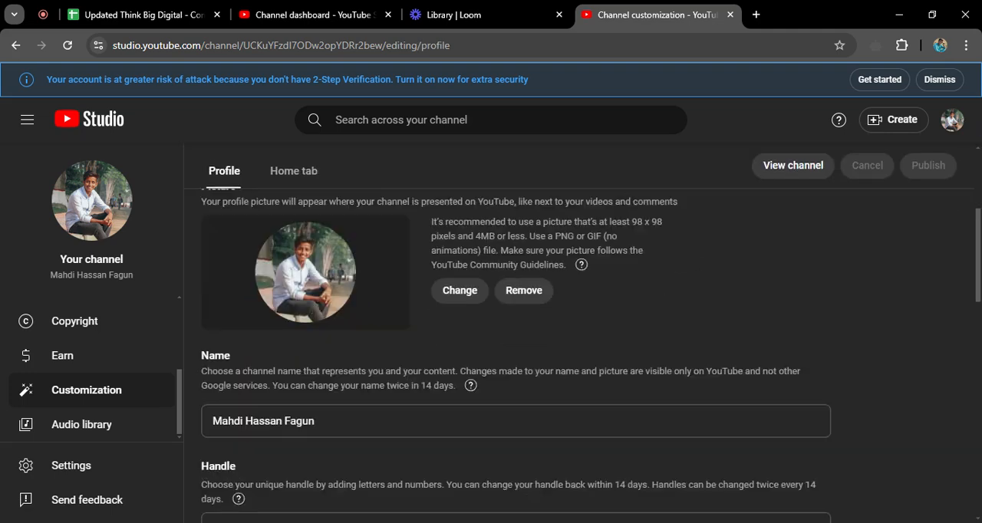
- Scroll to the Handle section and highlight its letters-and-numbers guidance text
scroll("down", 3)
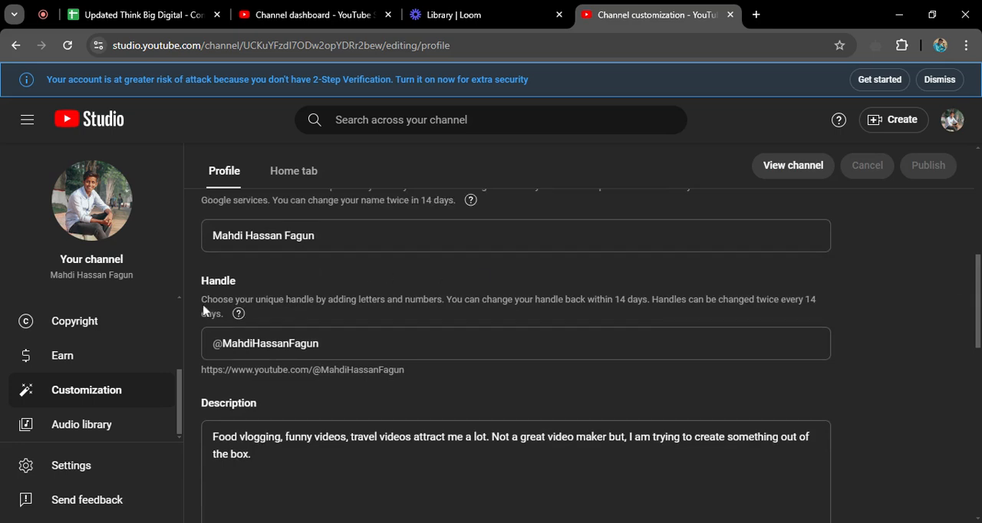
mouse_move(222, 307)
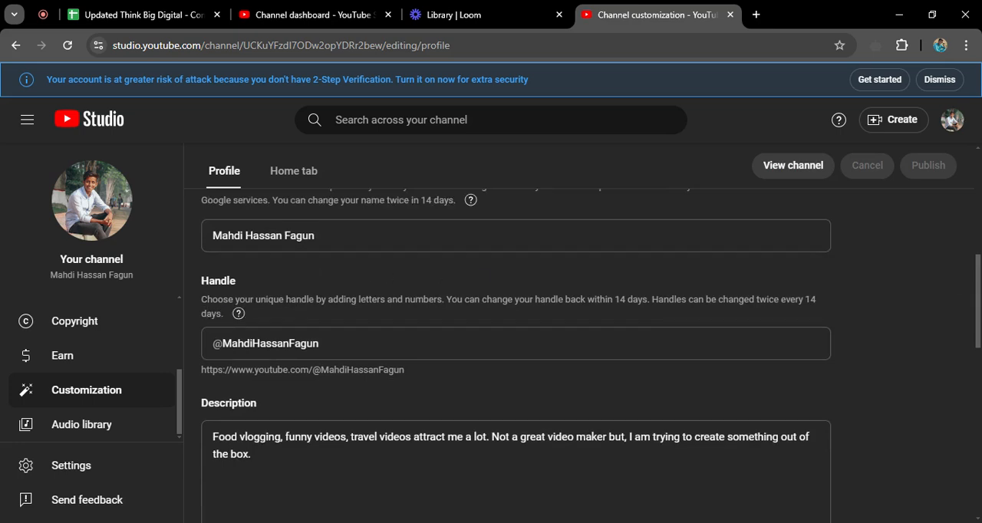
left_click_drag(201, 299, 463, 299)
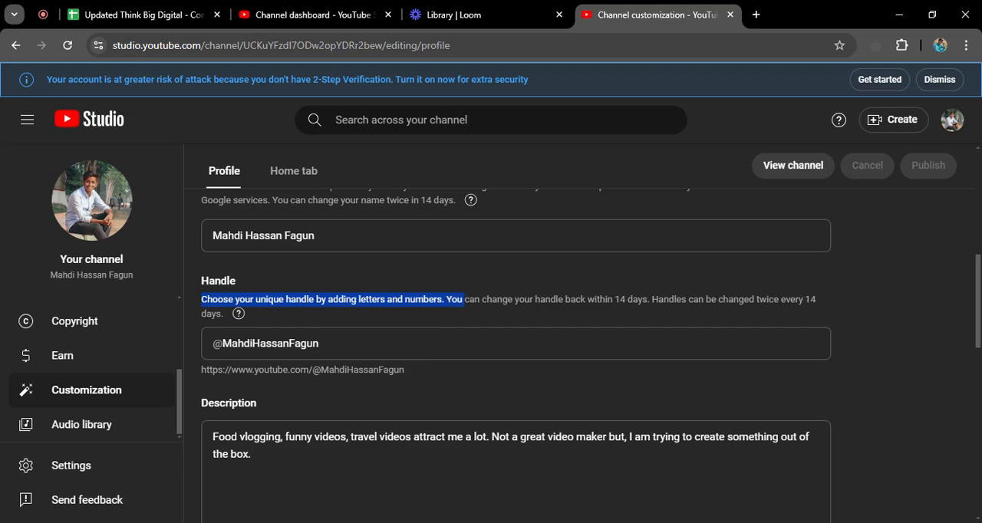
left_click_drag(462, 299, 642, 300)
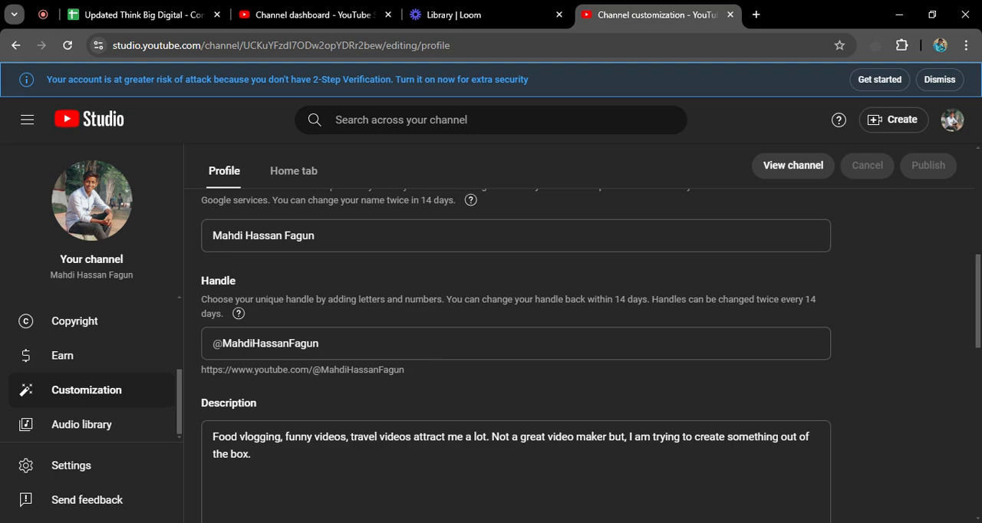
mouse_move(426, 374)
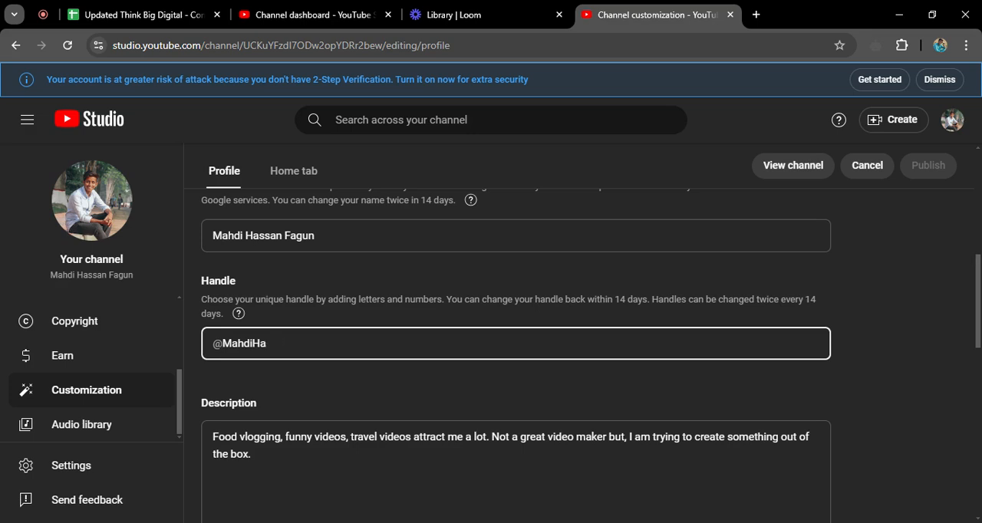
- Enter 'BravePeople' as the new channel handle
type("BravePe")
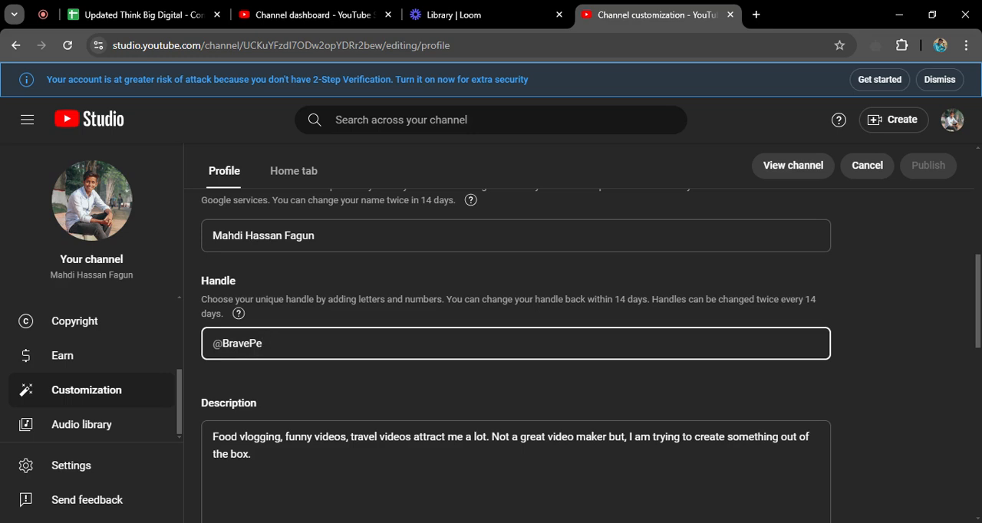
type("ople")
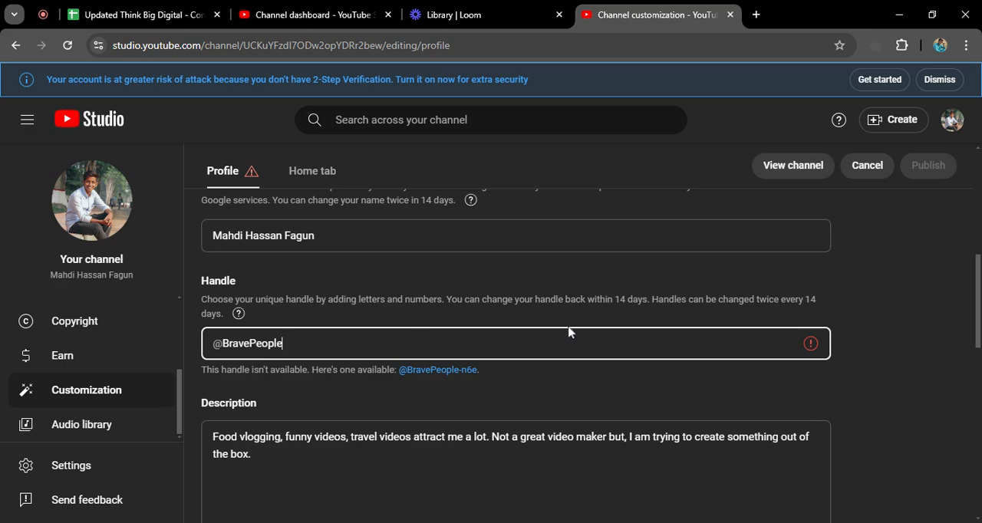
mouse_move(866, 170)
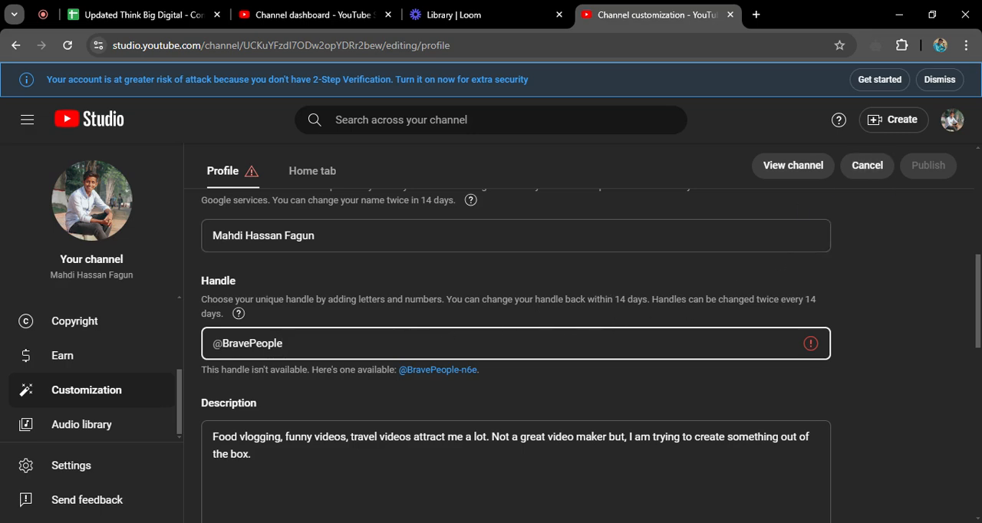
mouse_move(837, 181)
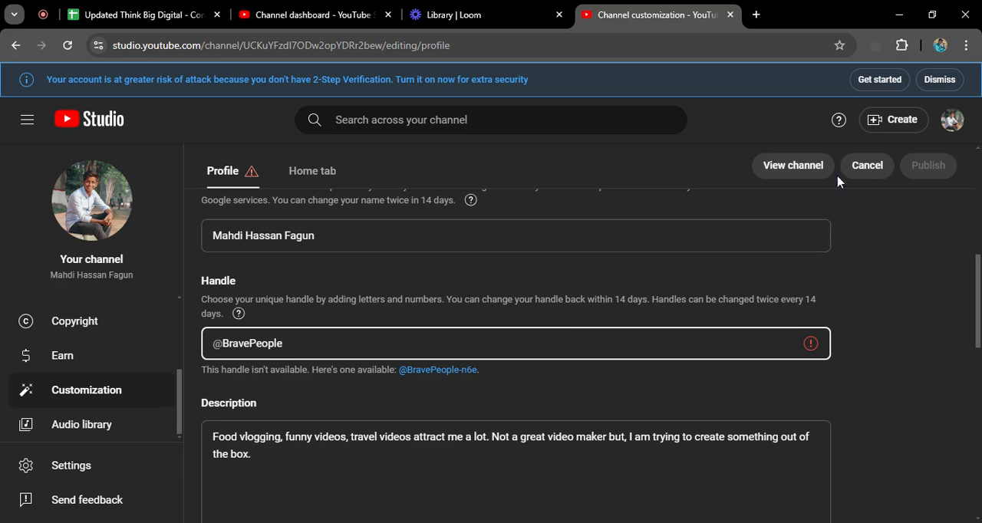
mouse_move(875, 169)
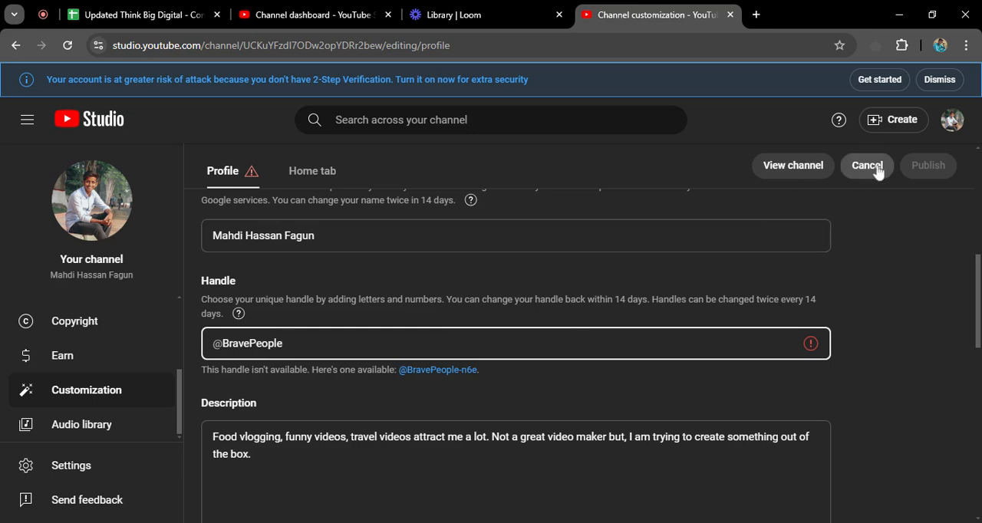